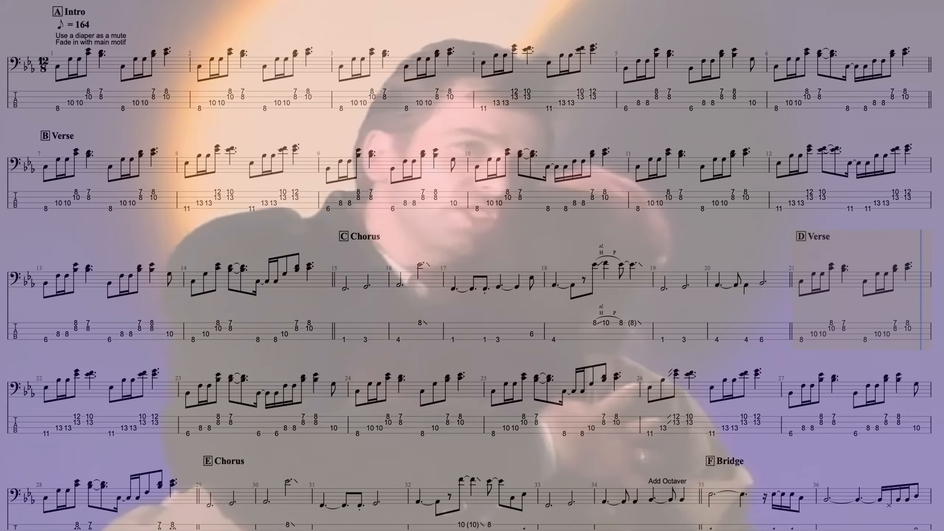
pyautogui.scroll(-3)
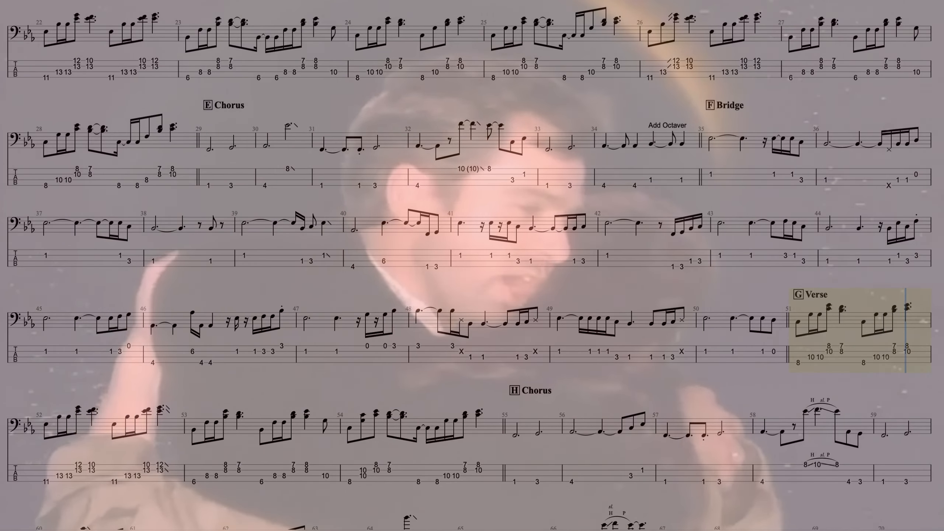
pyautogui.scroll(-3)
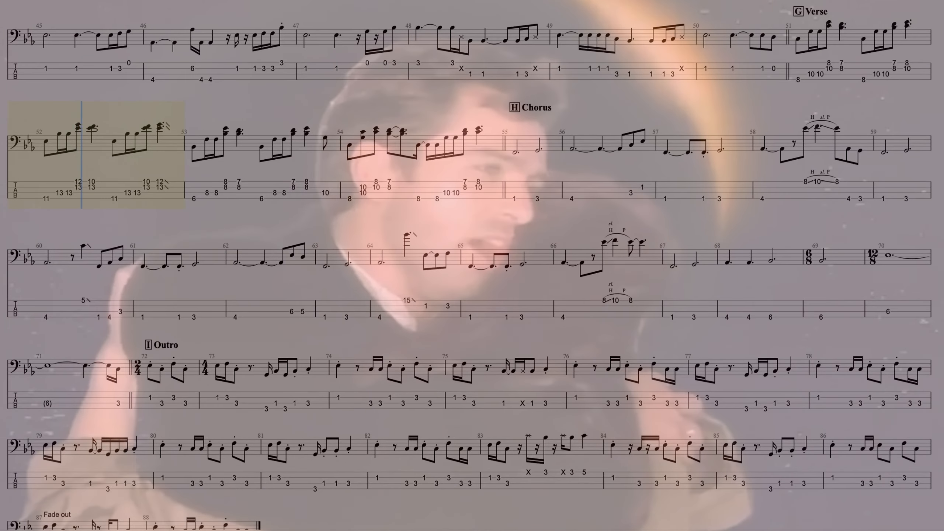